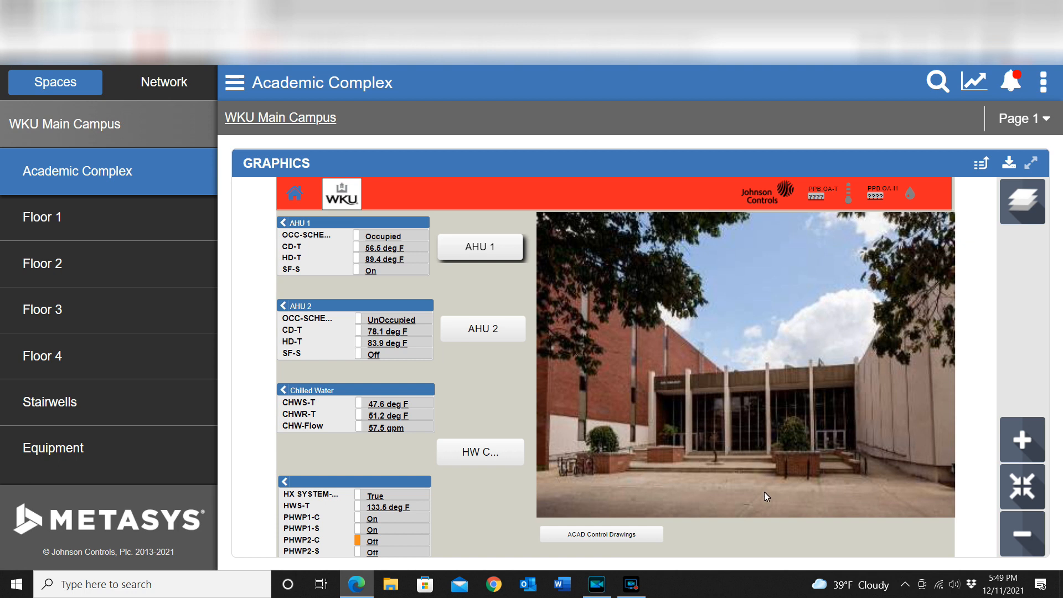
pyautogui.moveTo(777, 548)
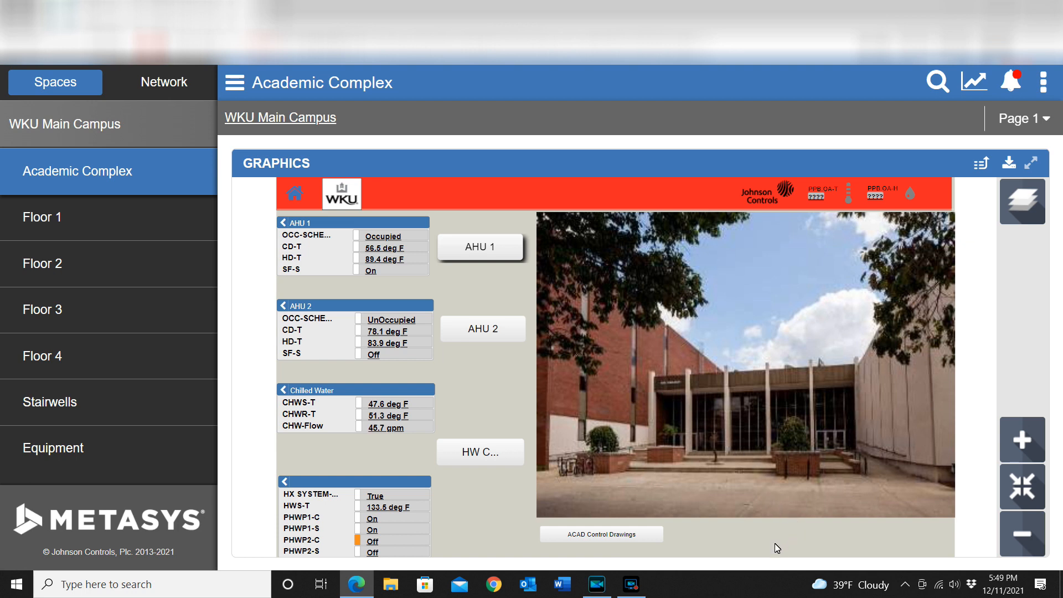
pyautogui.moveTo(683, 555)
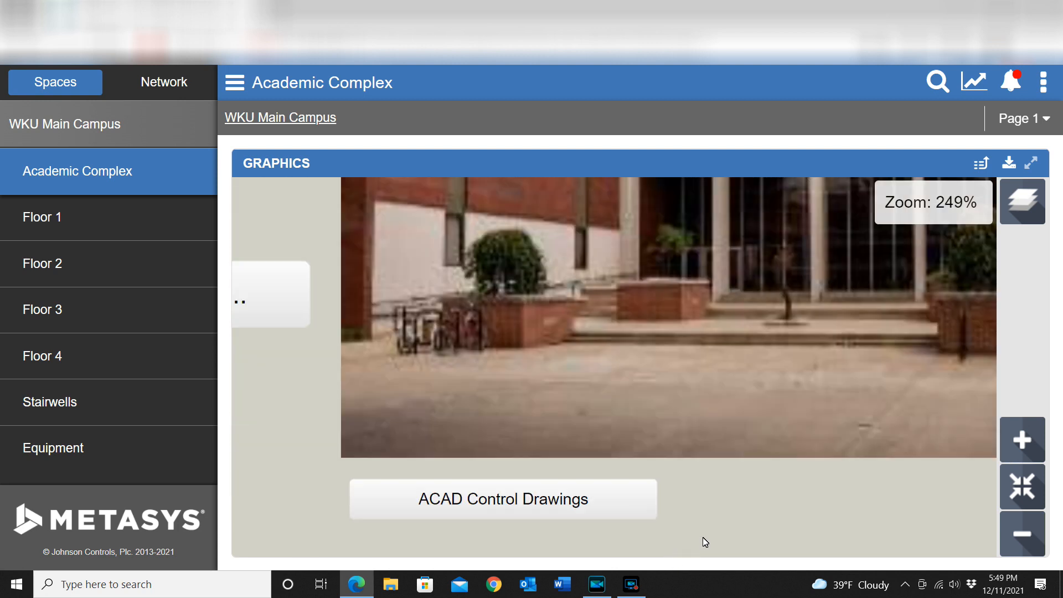
pyautogui.moveTo(778, 493)
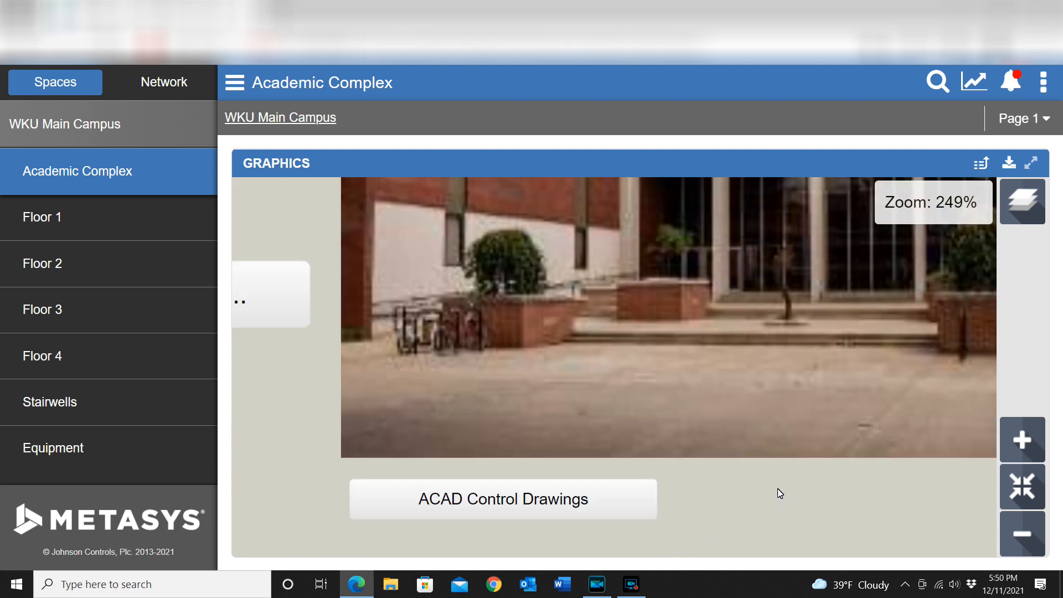
pyautogui.moveTo(686, 443)
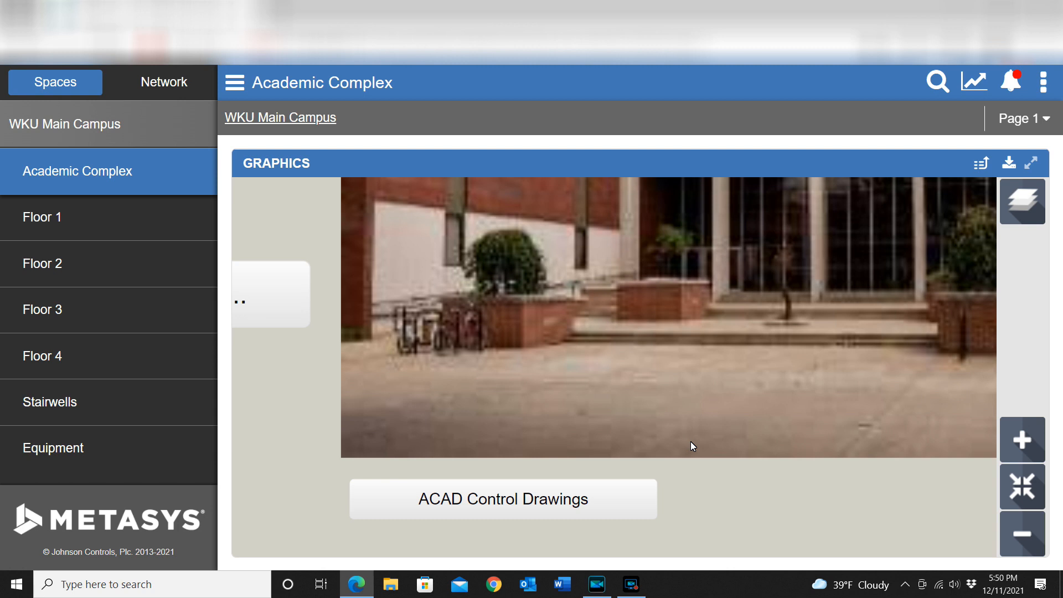
pyautogui.moveTo(559, 487)
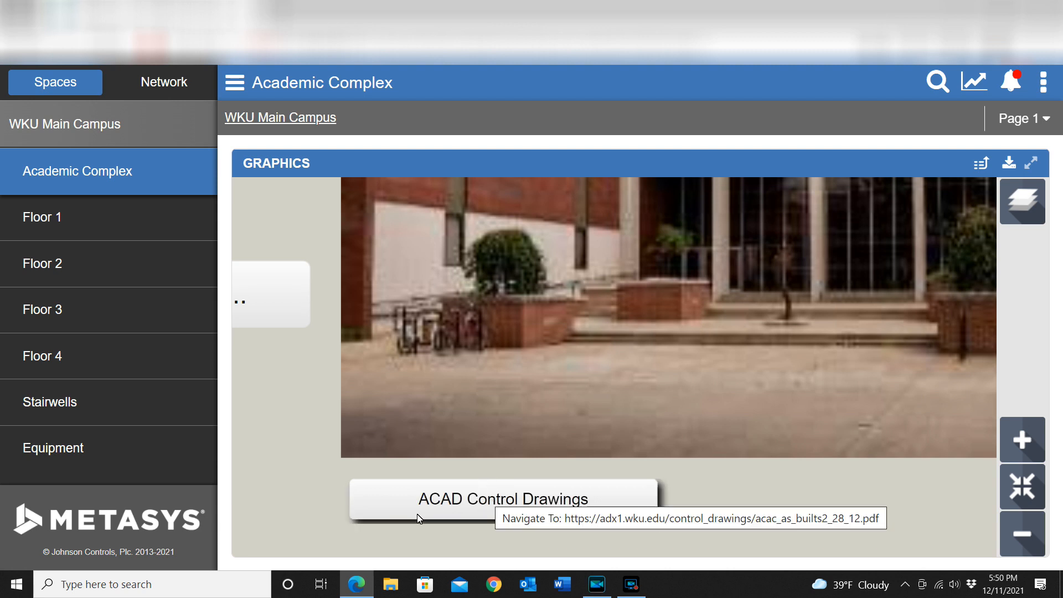
# Open the ACAD Control Drawings PDF, continuing past the certificate warning to adx1.wku.edu (unsafe).
pyautogui.click(502, 499)
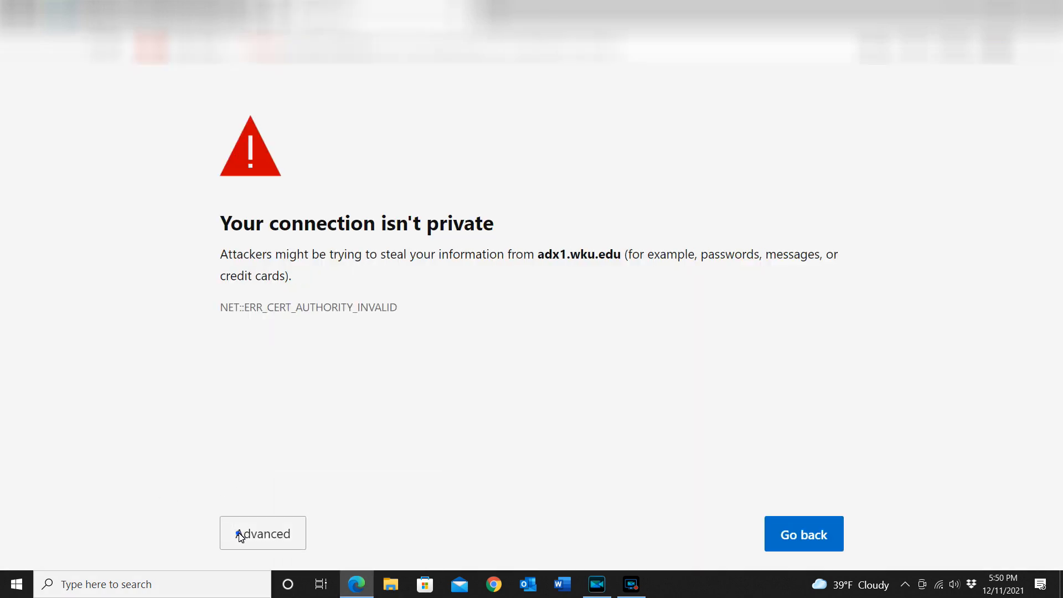
pyautogui.click(263, 533)
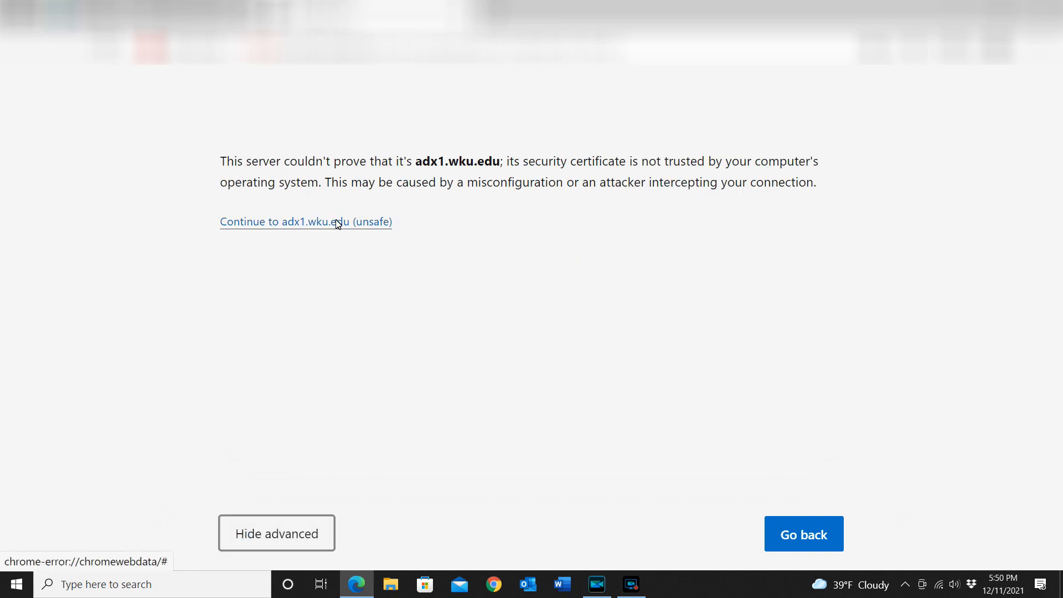
pyautogui.click(306, 222)
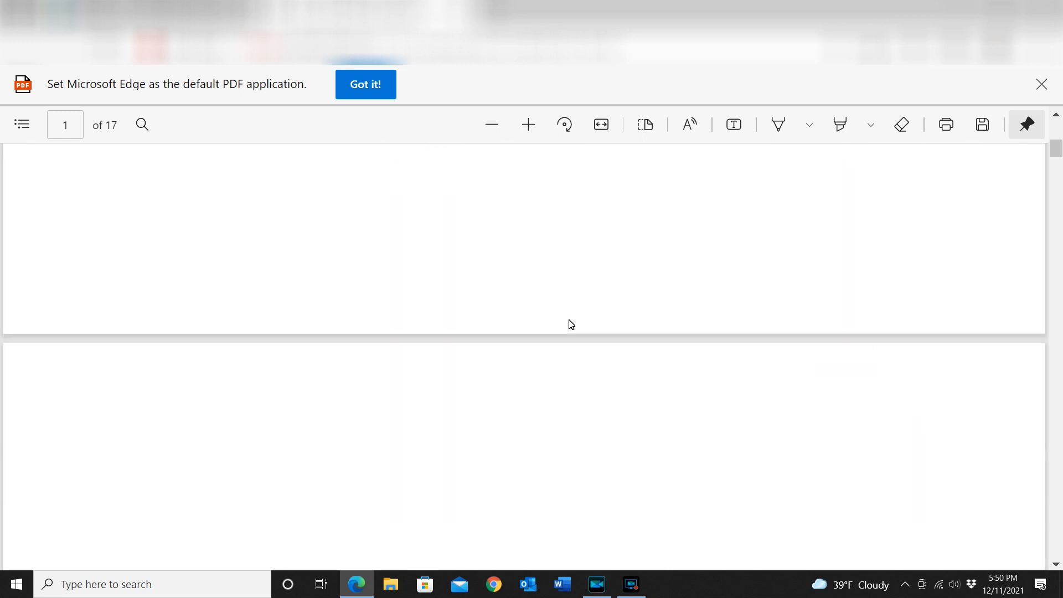
# Scroll the 17-page drawings PDF down to the AHU-2 control schematic on page 5.
pyautogui.scroll(-3)
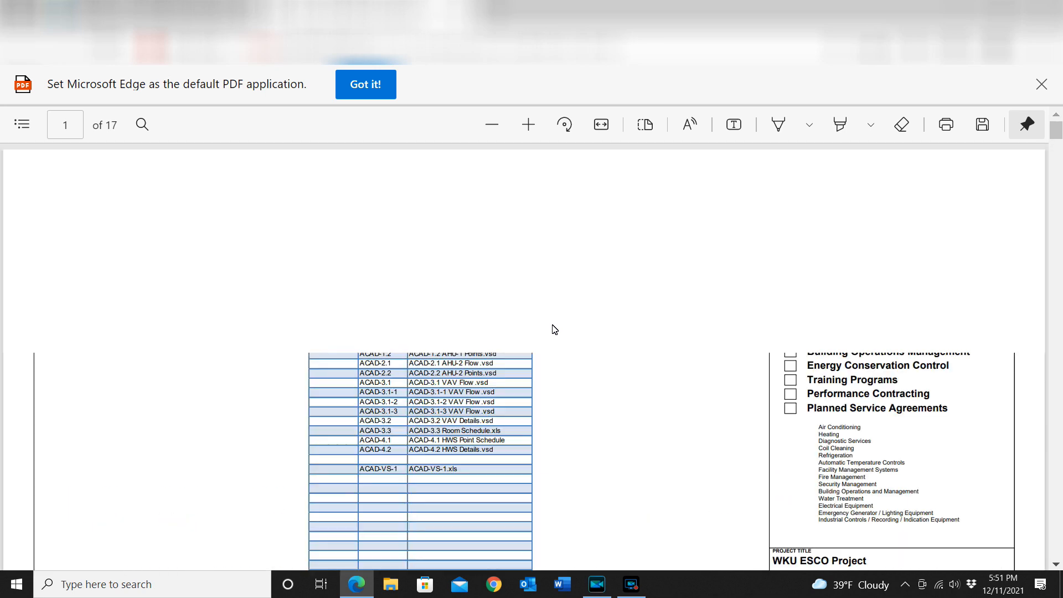
pyautogui.scroll(-3)
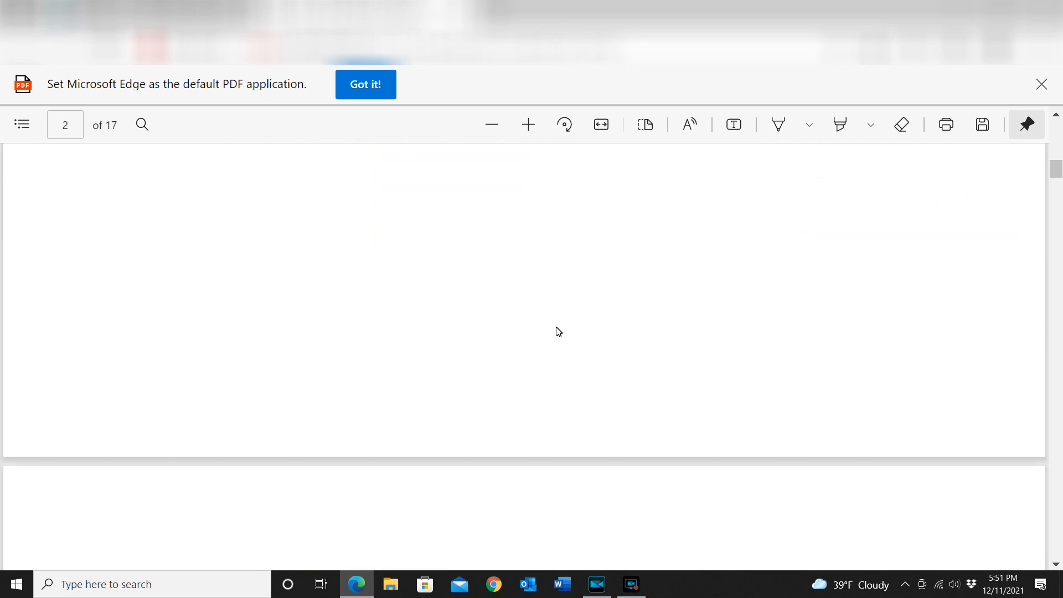
pyautogui.scroll(-3)
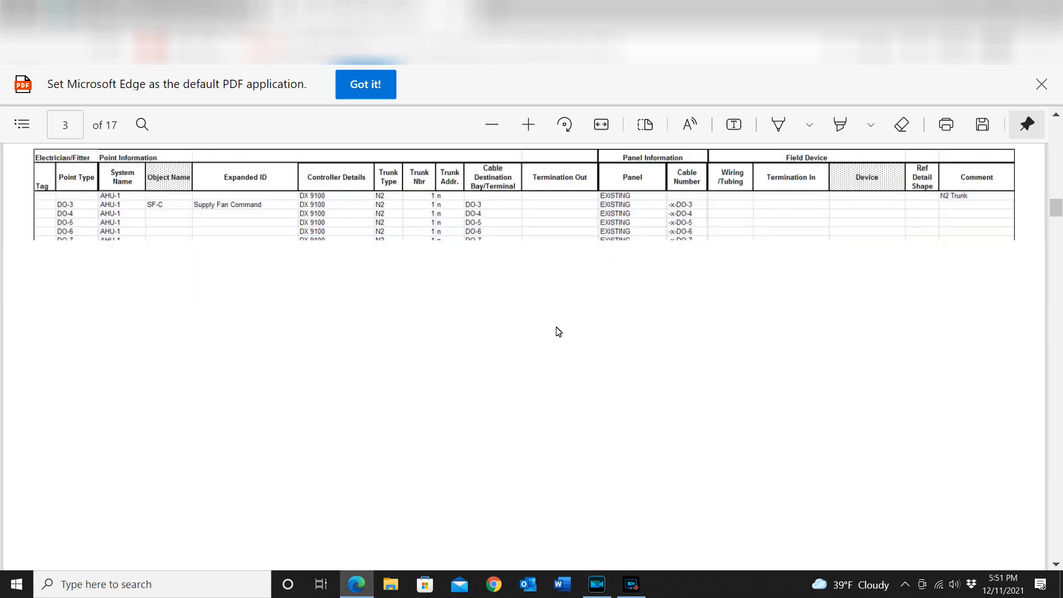
pyautogui.scroll(-3)
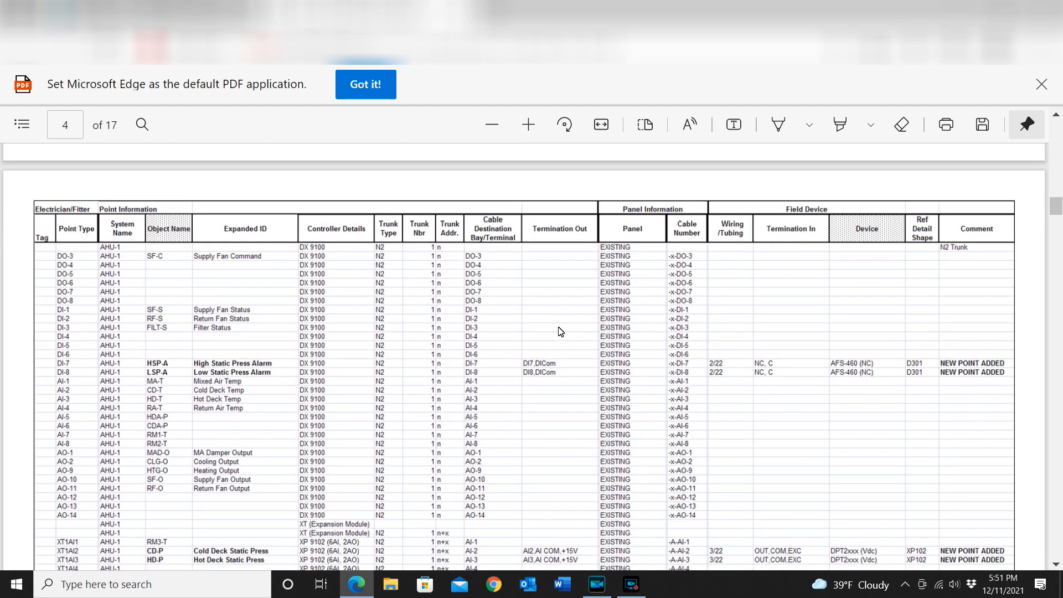
pyautogui.scroll(-3)
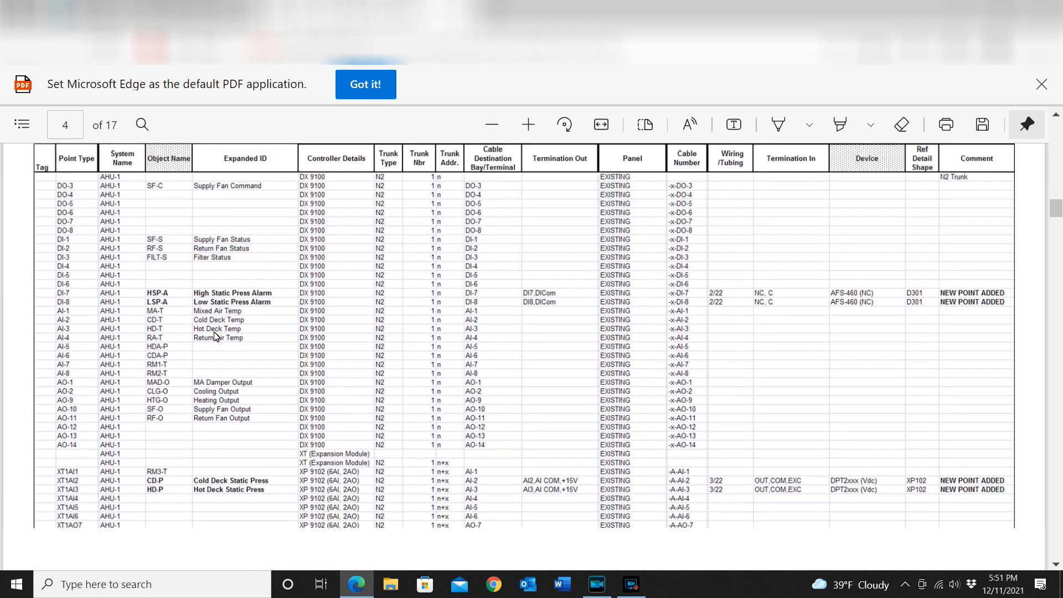
pyautogui.scroll(-3)
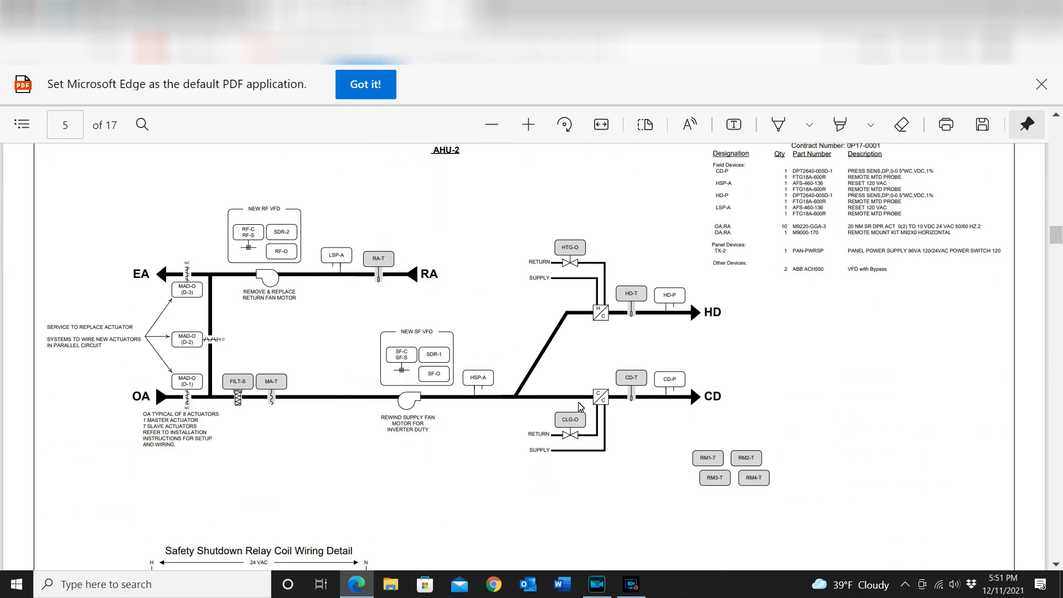
pyautogui.moveTo(181, 93)
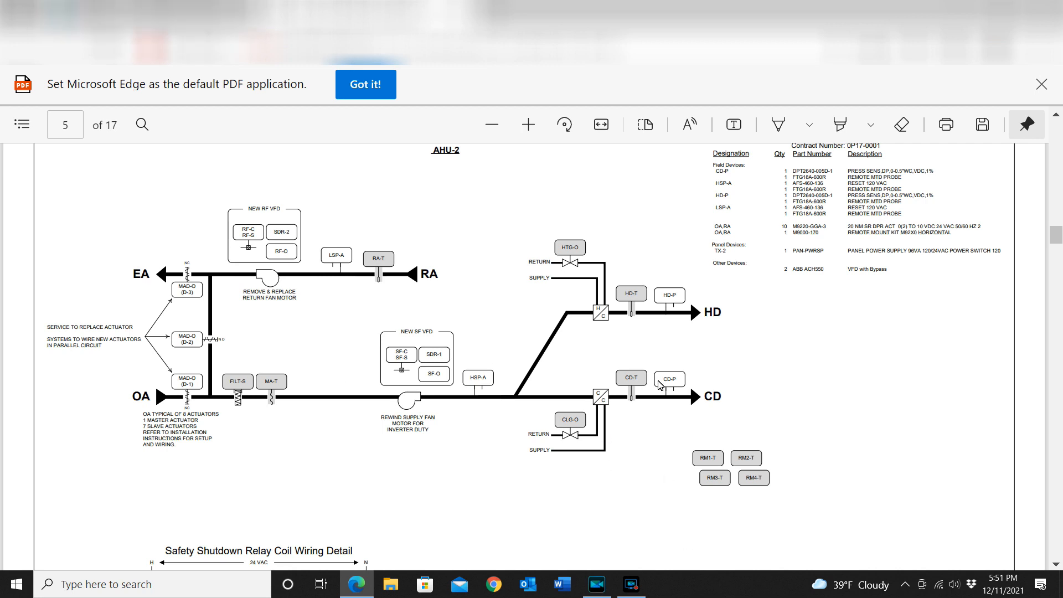
pyautogui.moveTo(93, 175)
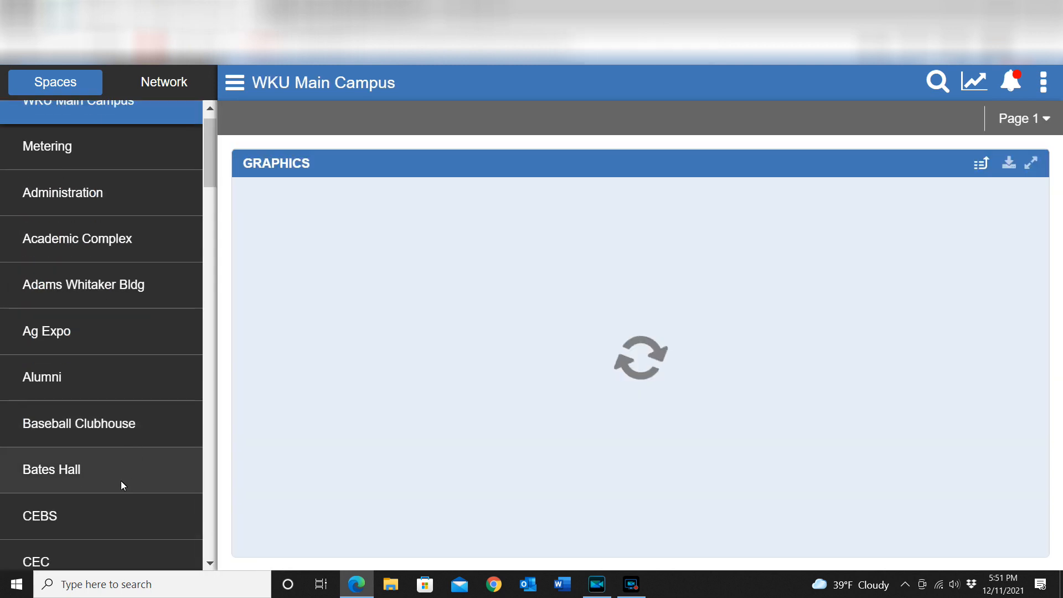
# From the WKU Main Campus spaces list, navigate to the Jody Richards Hall equipment graphic.
pyautogui.scroll(-3)
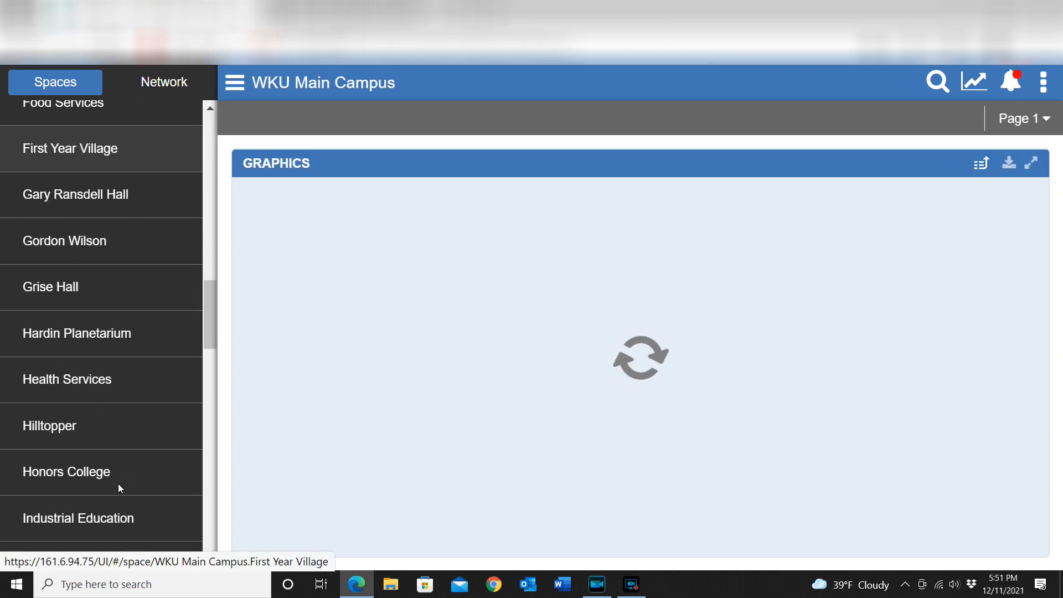
pyautogui.scroll(-3)
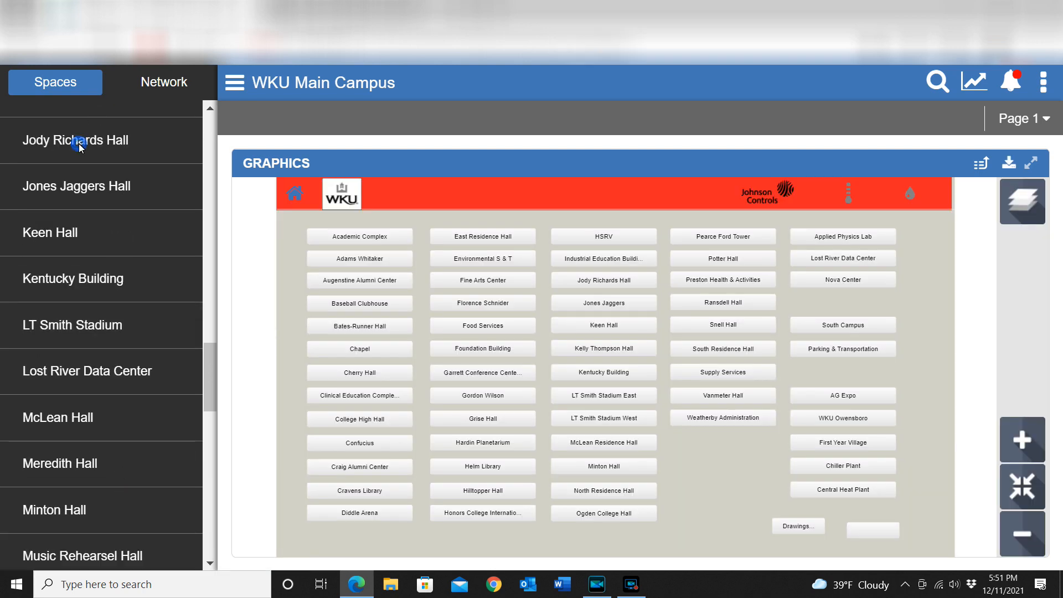
pyautogui.click(483, 491)
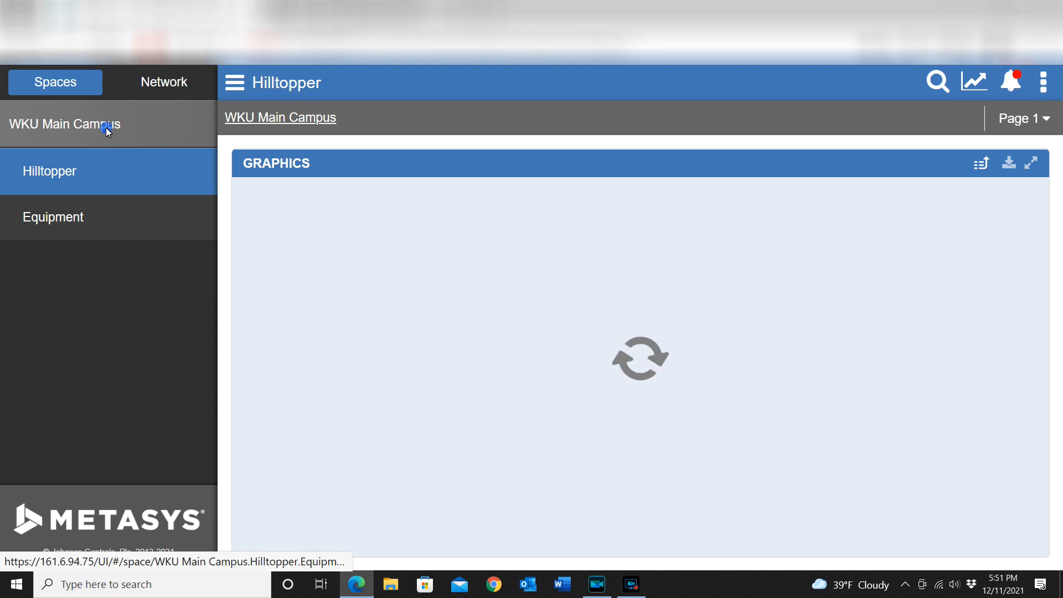
pyautogui.click(64, 123)
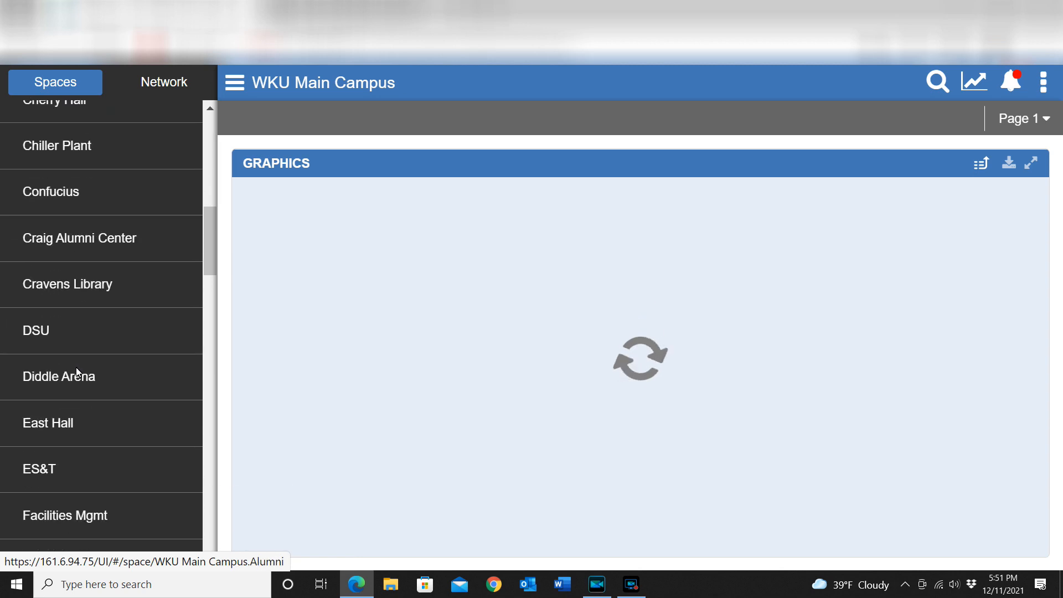
pyautogui.scroll(-3)
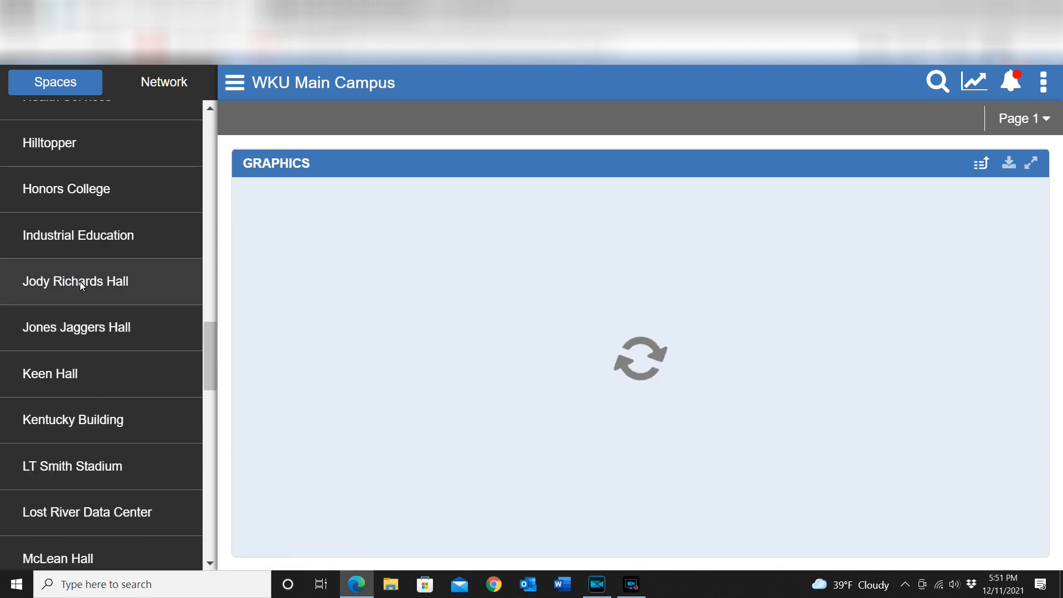
pyautogui.click(75, 281)
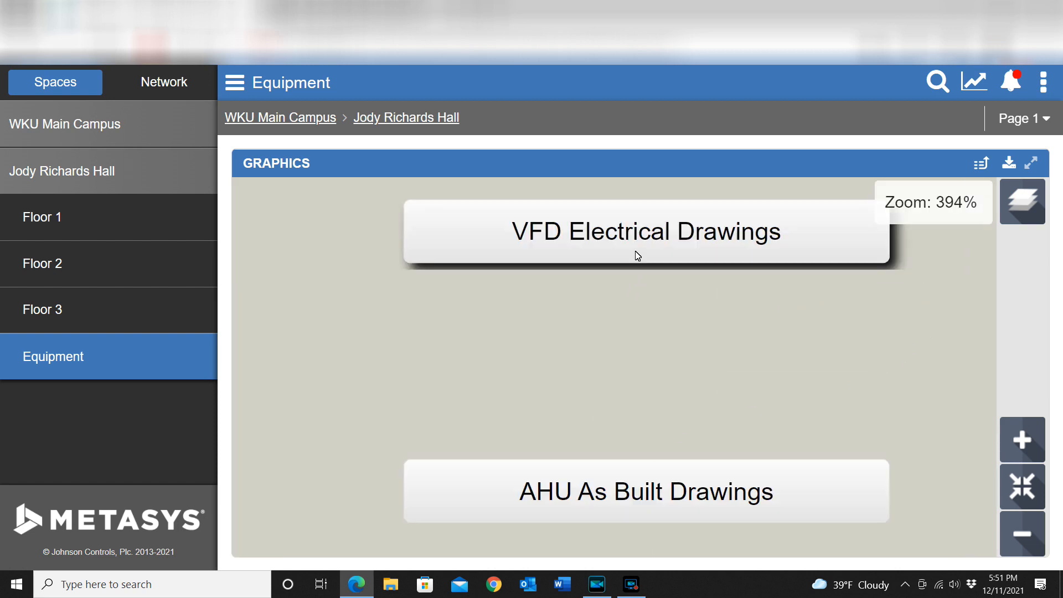
# Open the VFD Electrical Drawings one-page PDF from the equipment graphic.
pyautogui.click(645, 231)
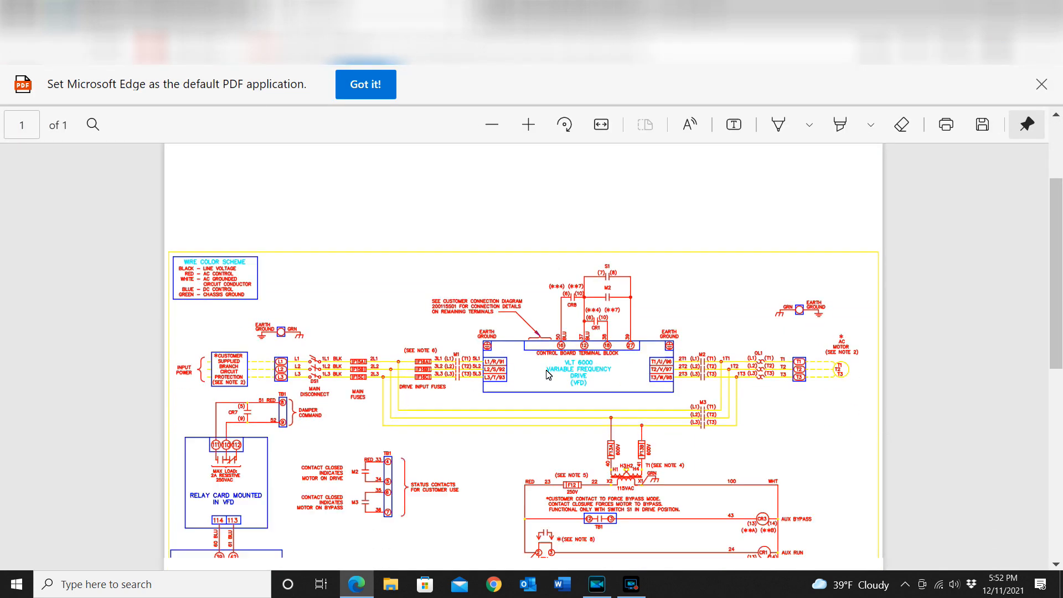
# Review the VFD schematic, then open the AHU As Built Drawings set from the equipment graphic.
pyautogui.scroll(-3)
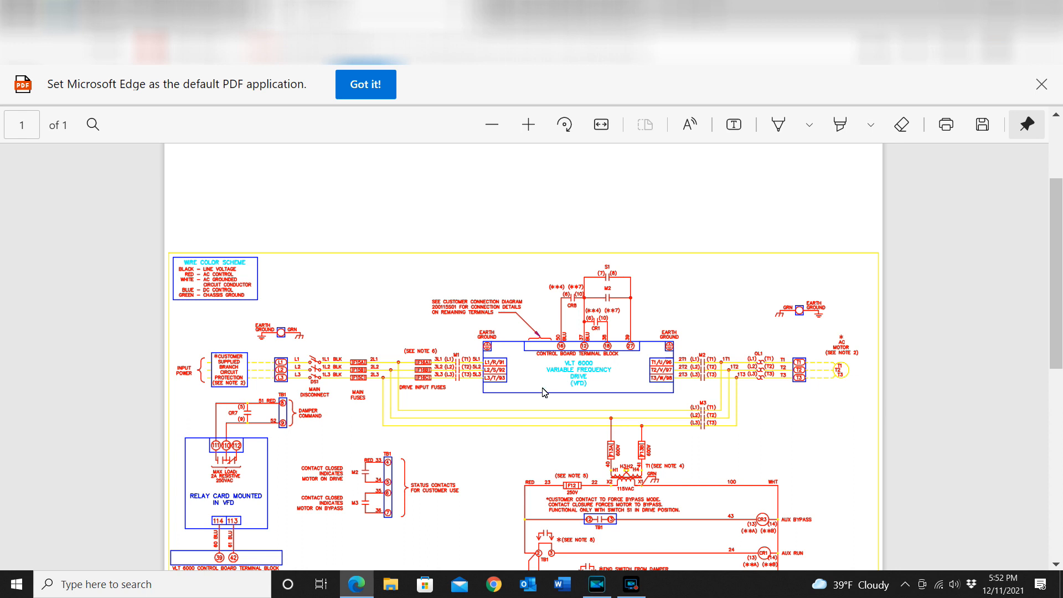
pyautogui.scroll(-3)
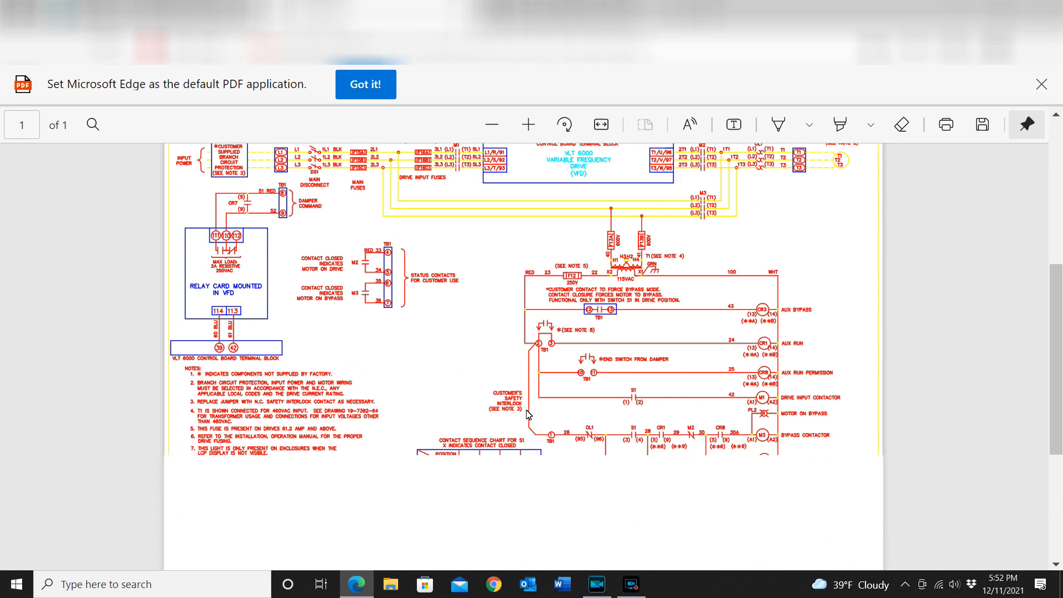
pyautogui.scroll(-3)
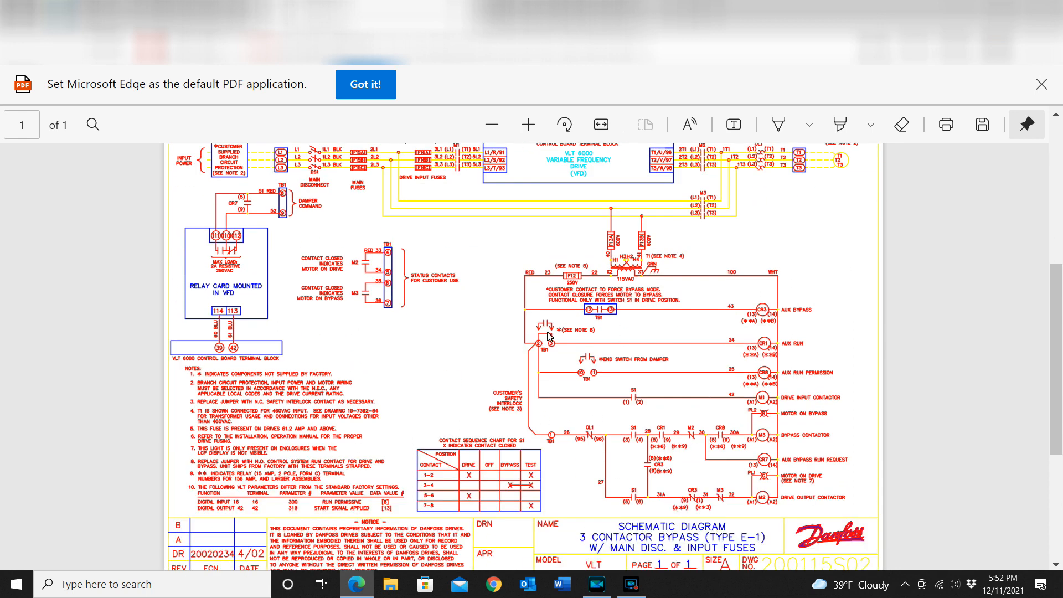
pyautogui.moveTo(700, 428)
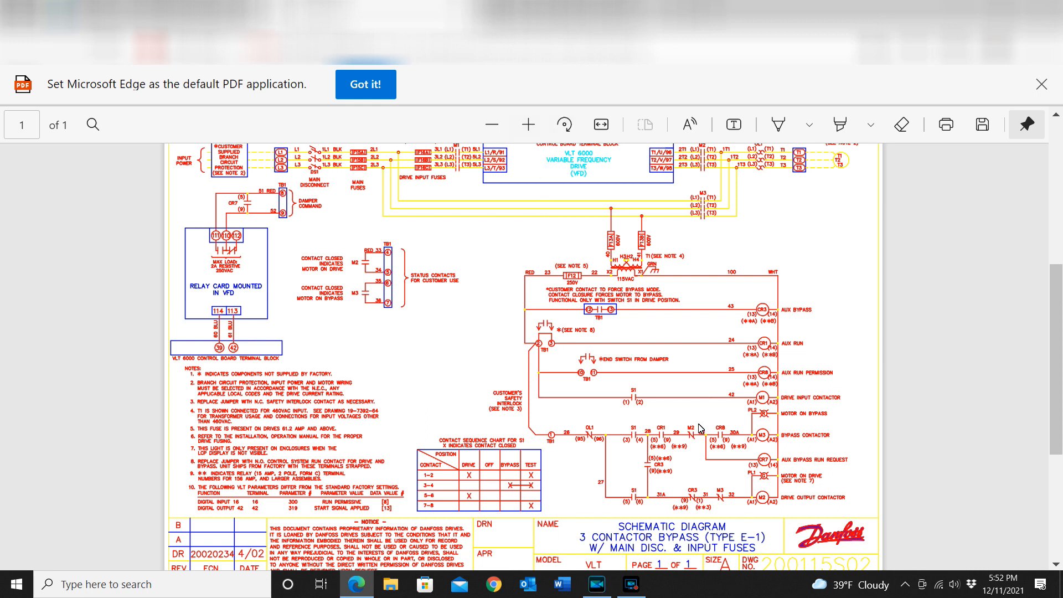
pyautogui.moveTo(263, 74)
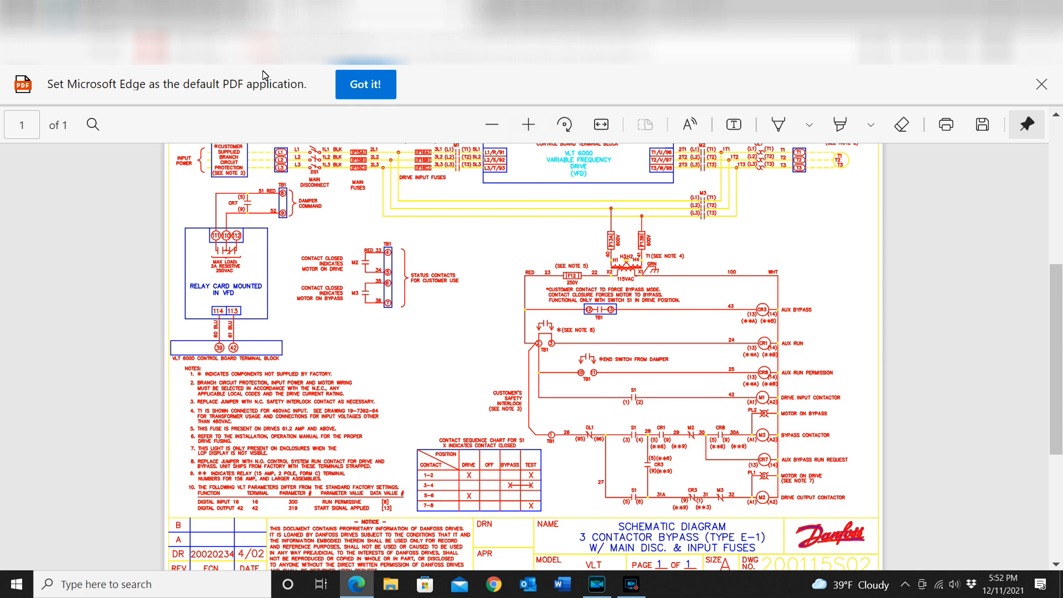
pyautogui.moveTo(658, 366)
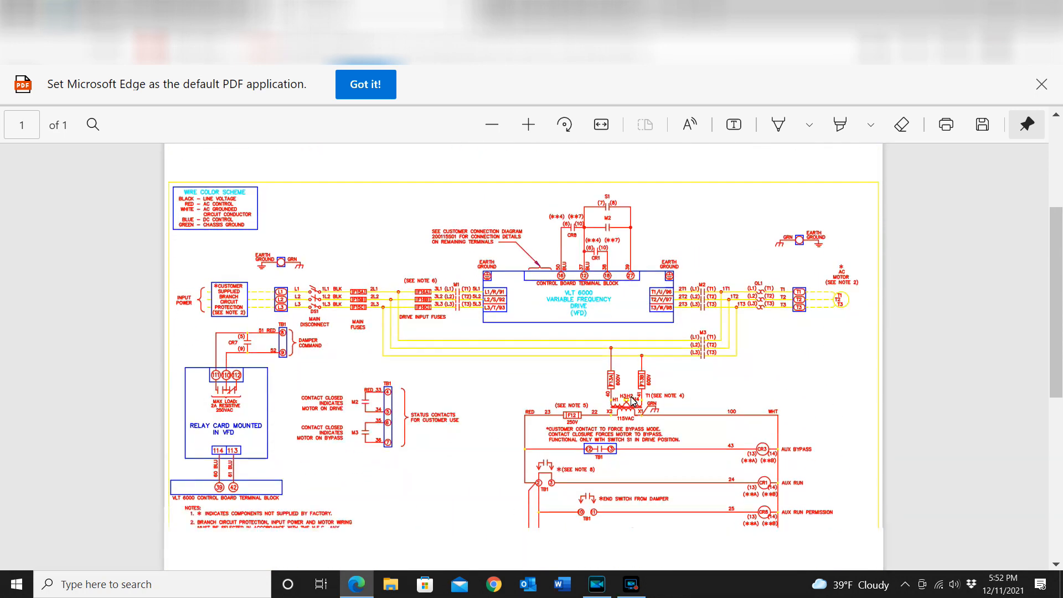
pyautogui.scroll(-3)
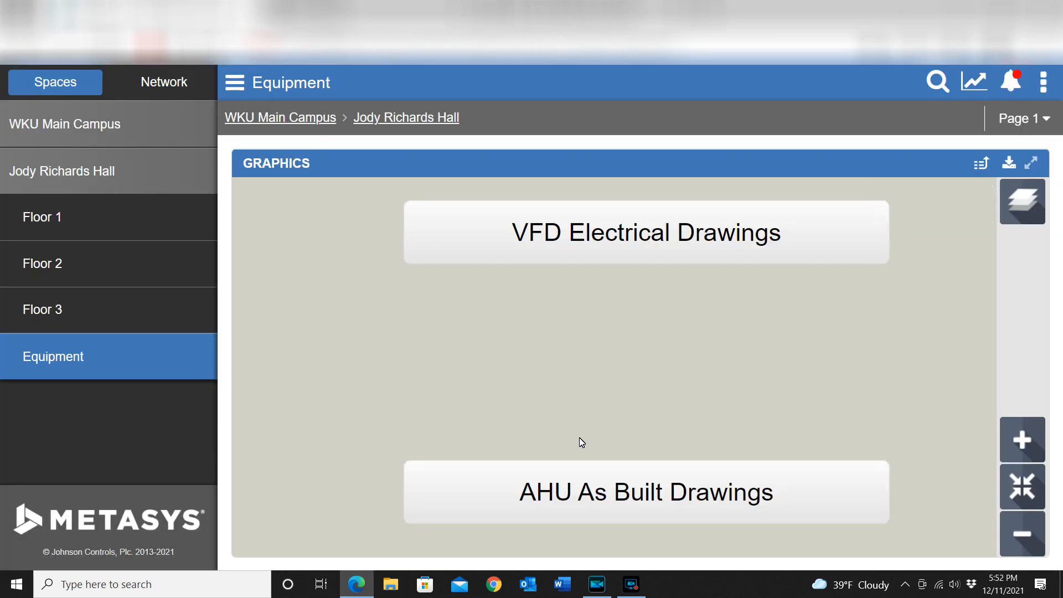
pyautogui.click(644, 231)
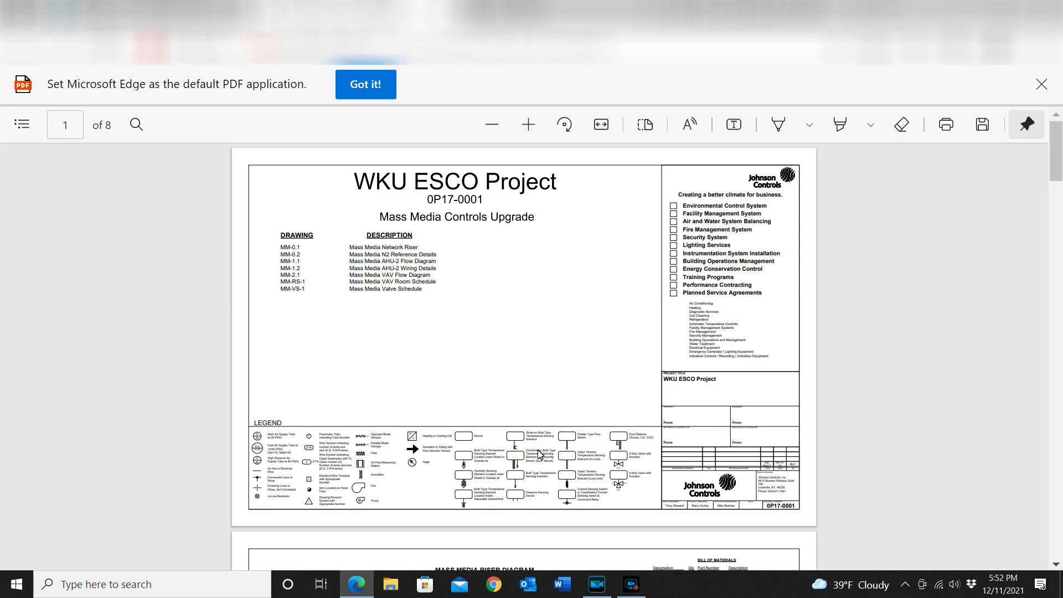
# Scroll the as-built set to page 3, the Metasys N2 Network Installation Details sheet.
pyautogui.scroll(-3)
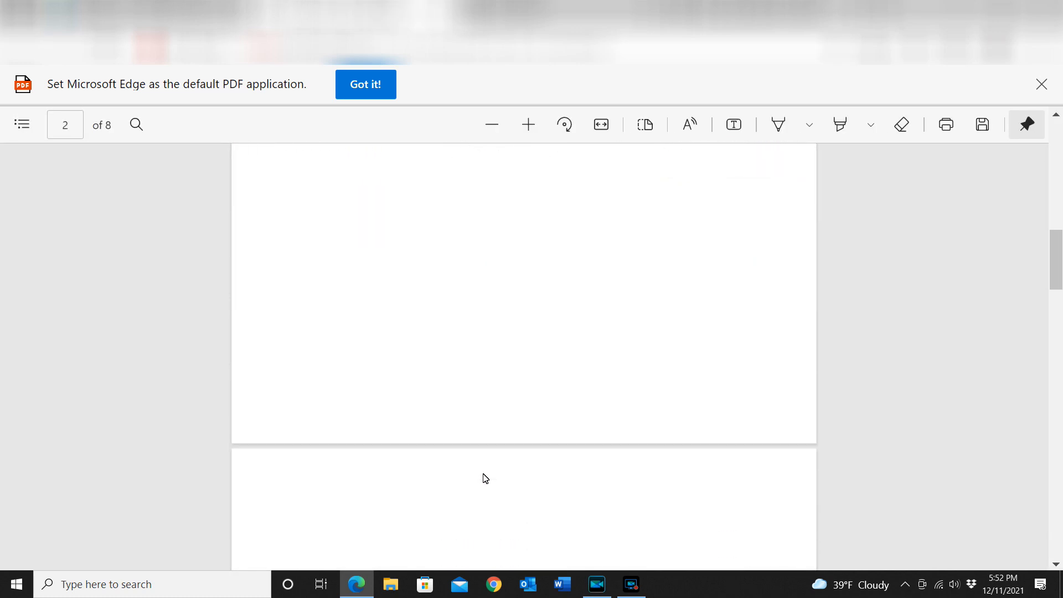
pyautogui.scroll(-3)
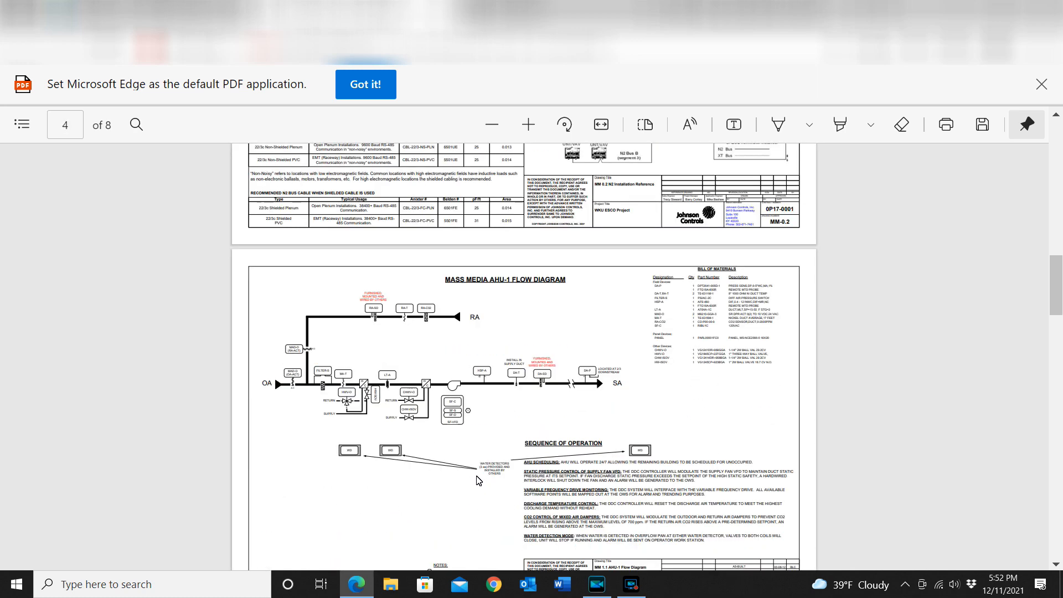
pyautogui.scroll(-3)
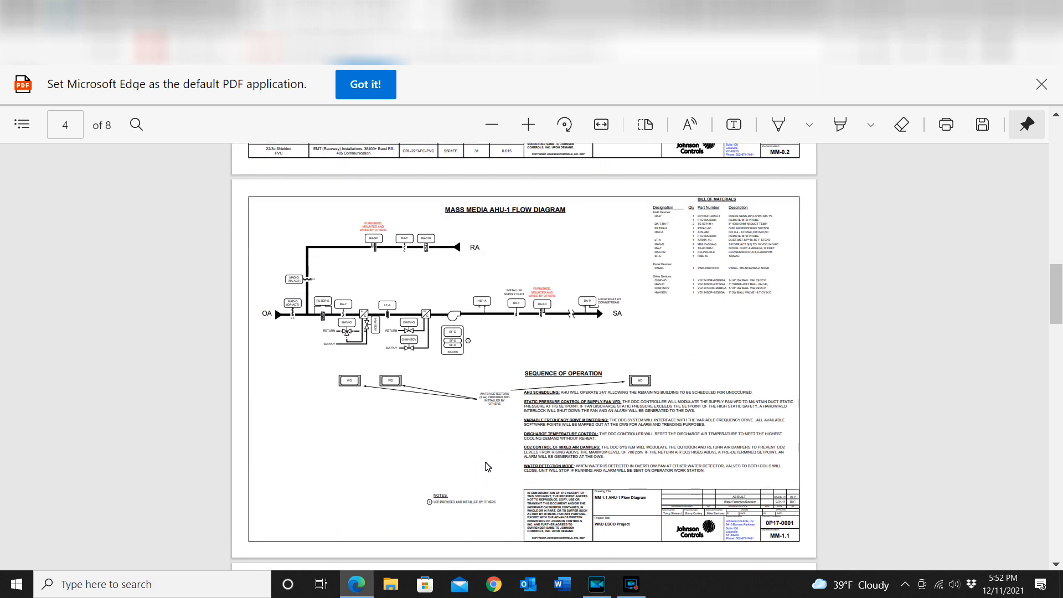
pyautogui.scroll(-3)
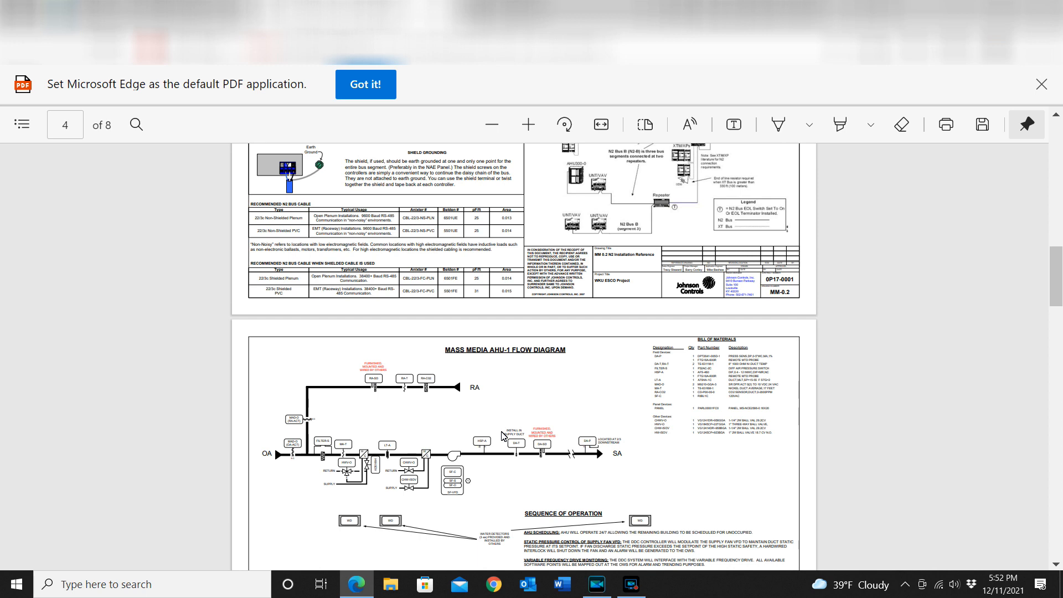
pyautogui.moveTo(536, 361)
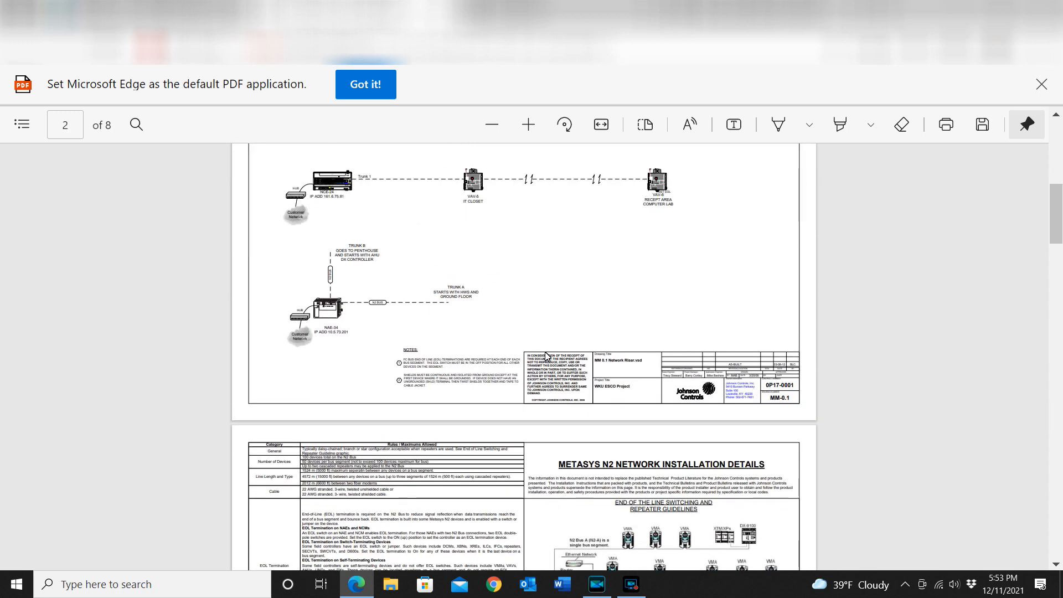
pyautogui.scroll(-3)
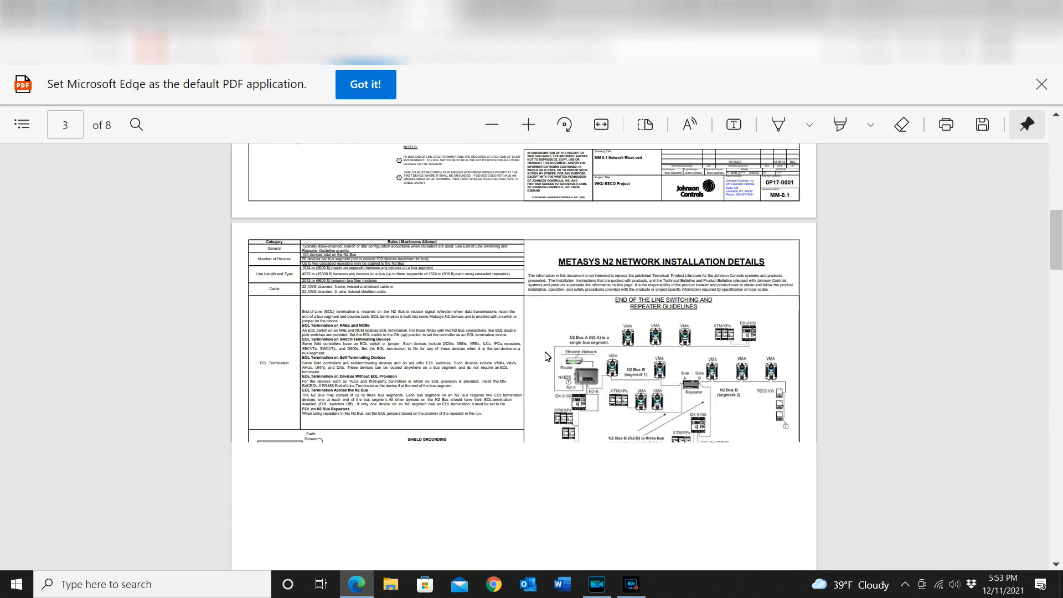
pyautogui.scroll(-3)
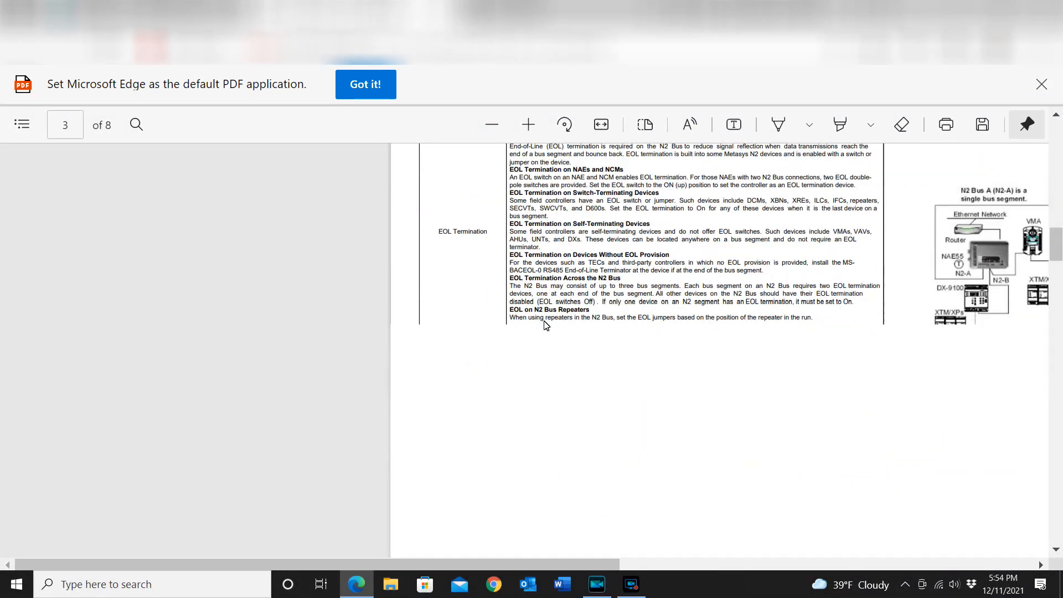
# Zoom in on page 3 and pan right to the End of the Line Switching and Repeater diagram.
pyautogui.scroll(-3)
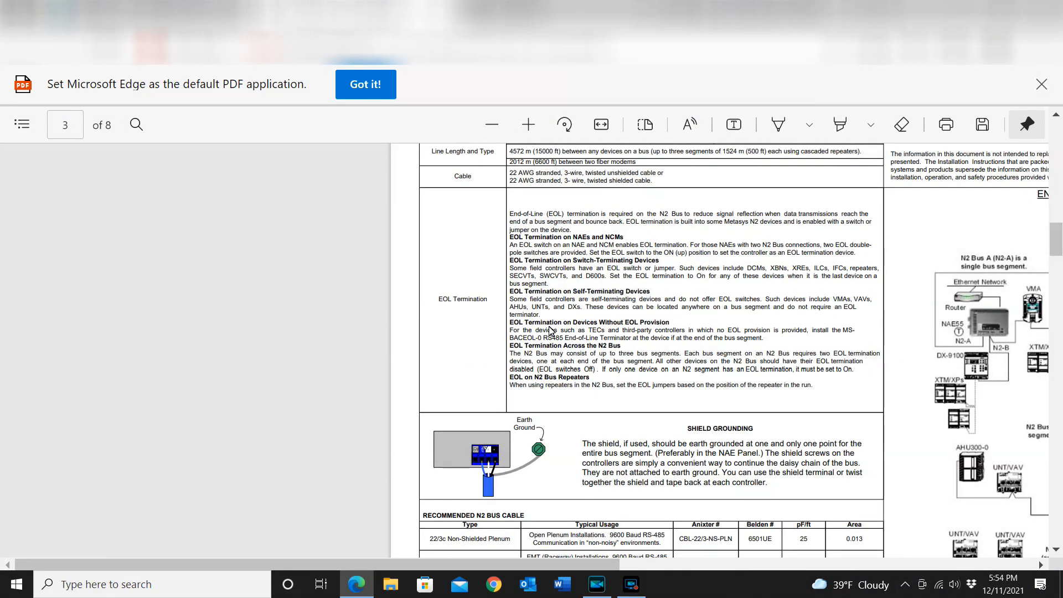
pyautogui.moveTo(573, 354)
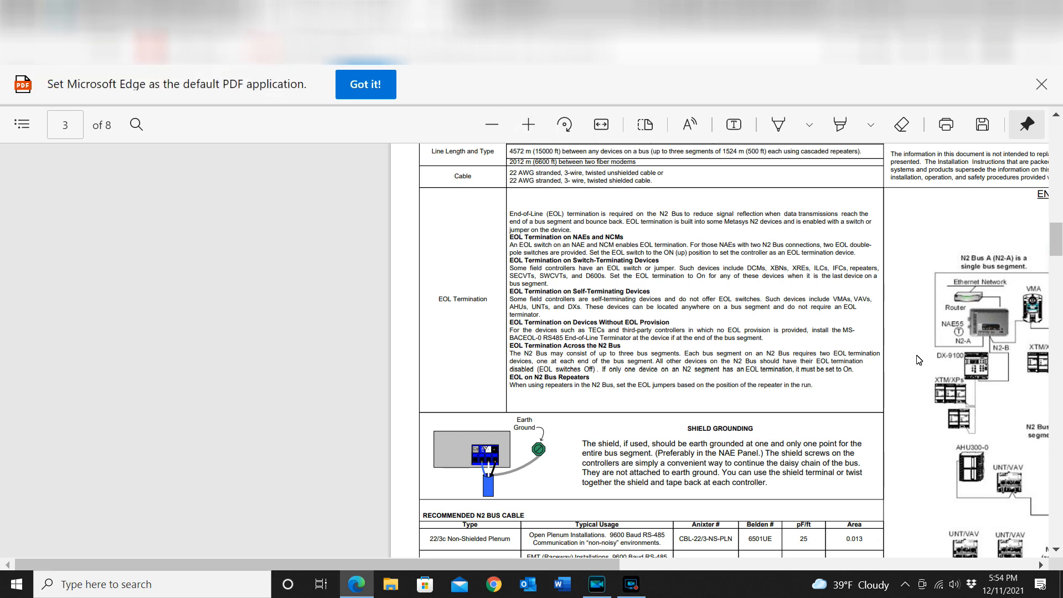
pyautogui.moveTo(664, 213)
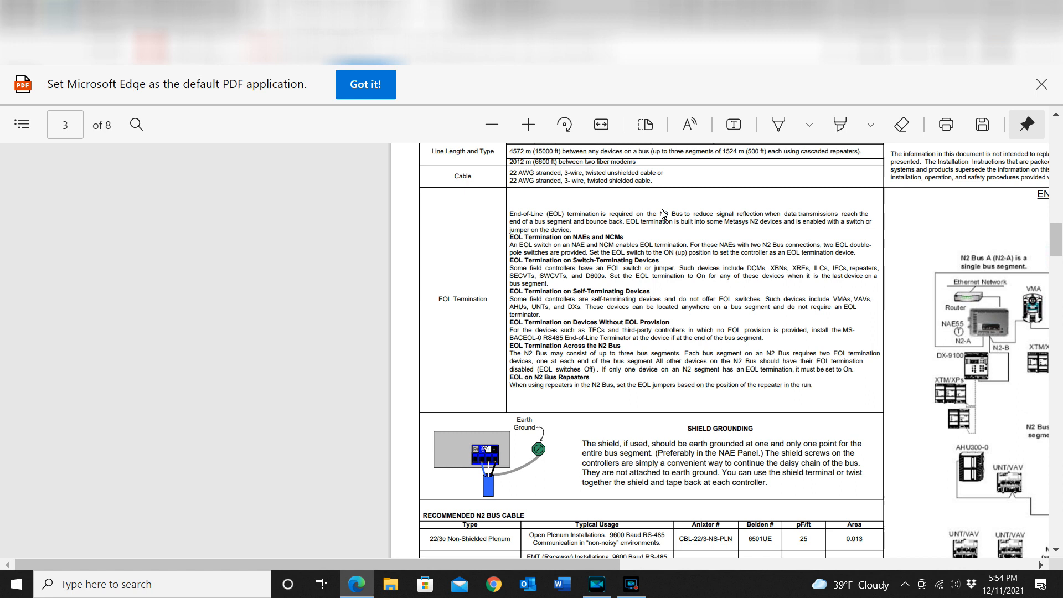
pyautogui.moveTo(528, 124)
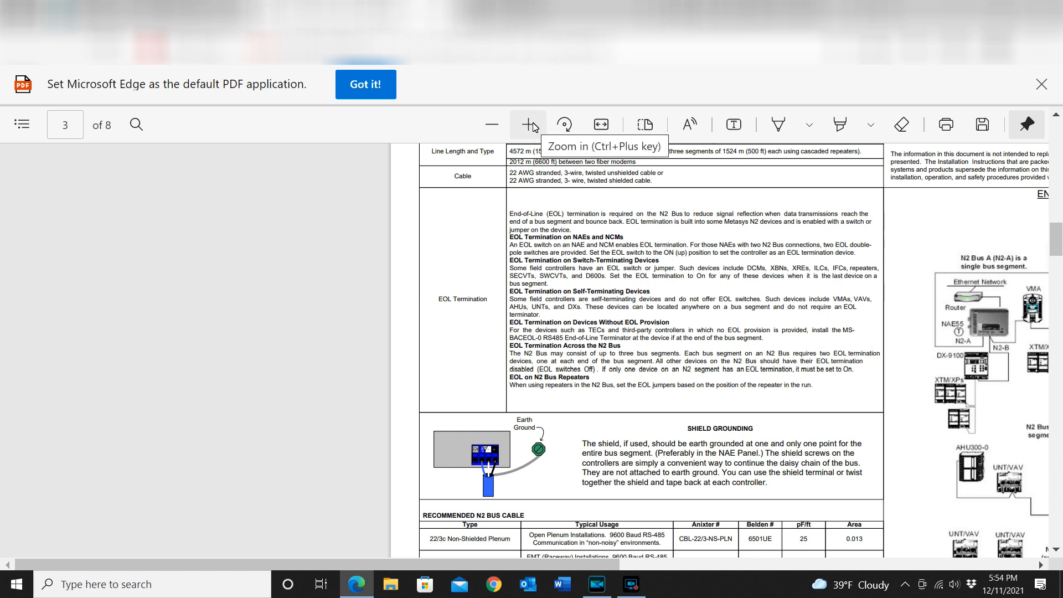
pyautogui.click(529, 124)
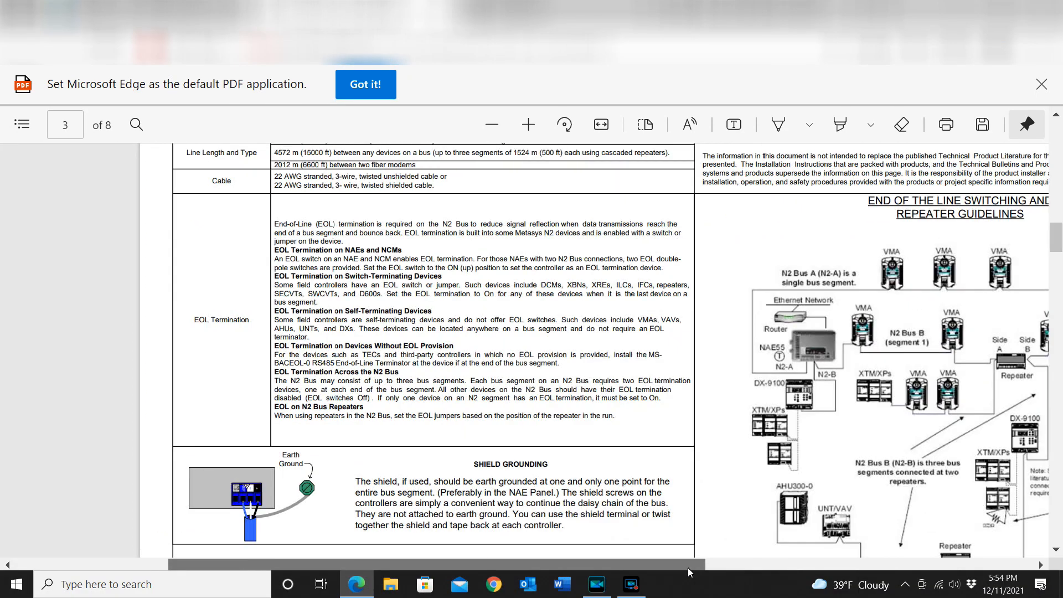
pyautogui.hscroll(3)
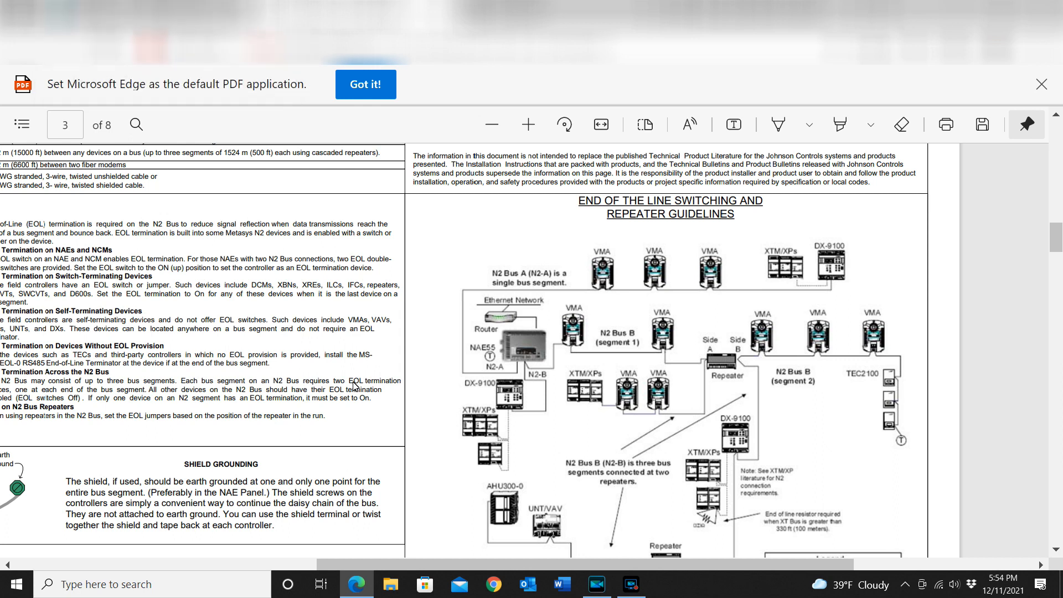
pyautogui.moveTo(438, 458)
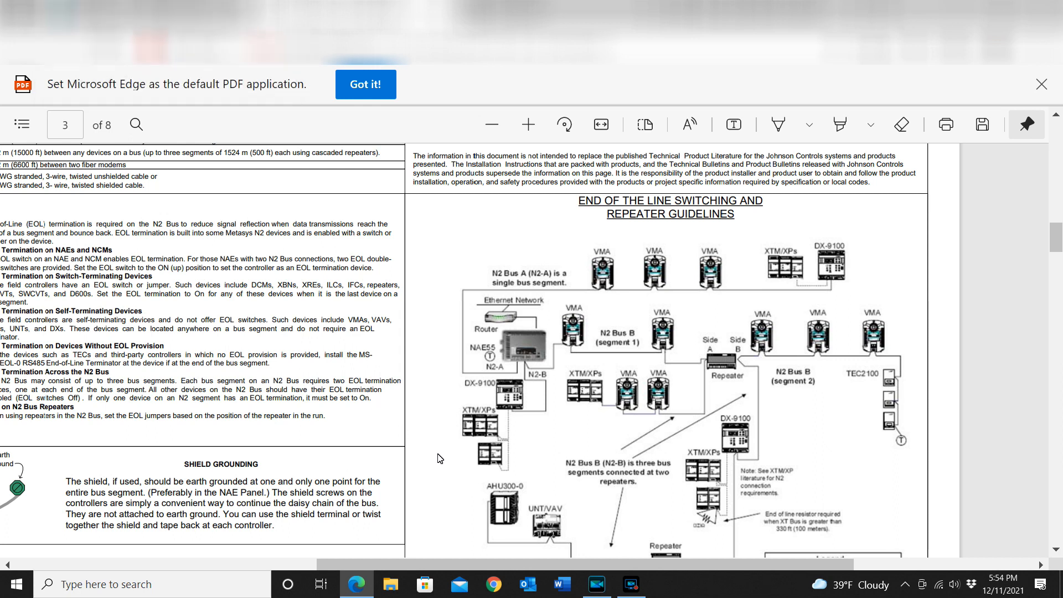